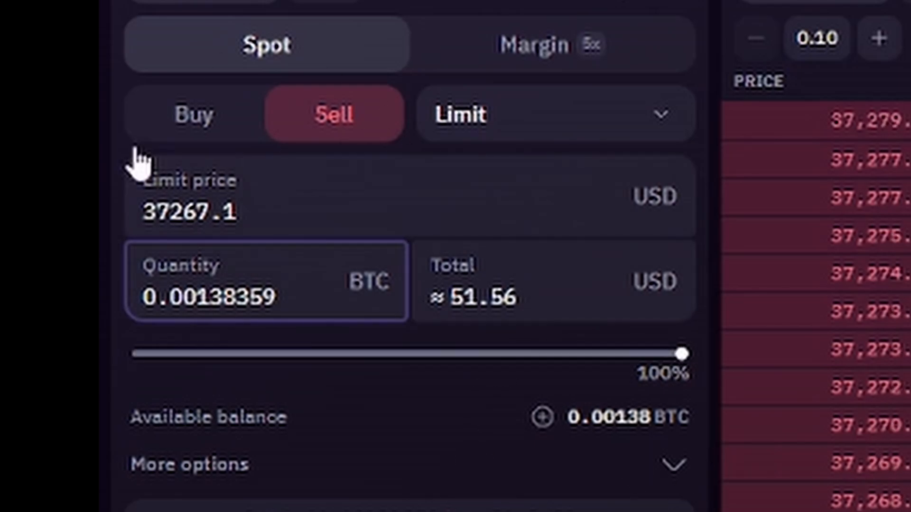
triple_click(204, 296)
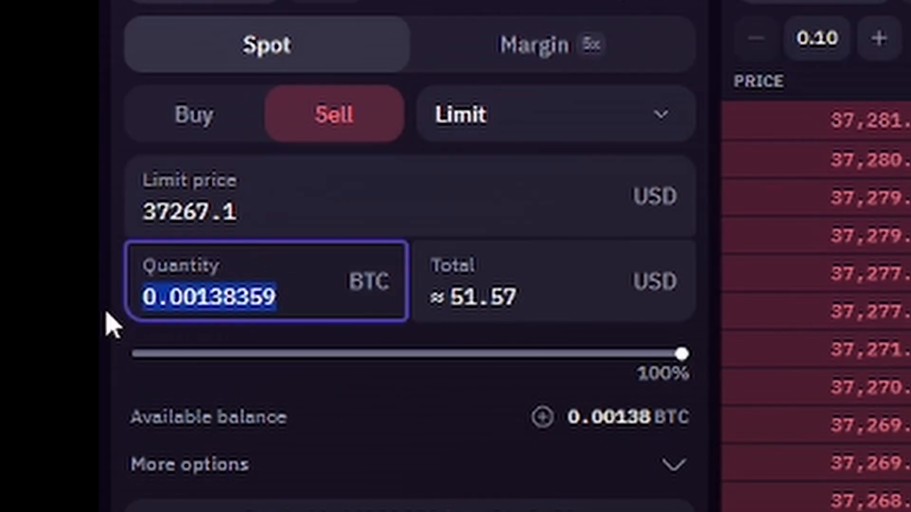
mouse_move(578, 334)
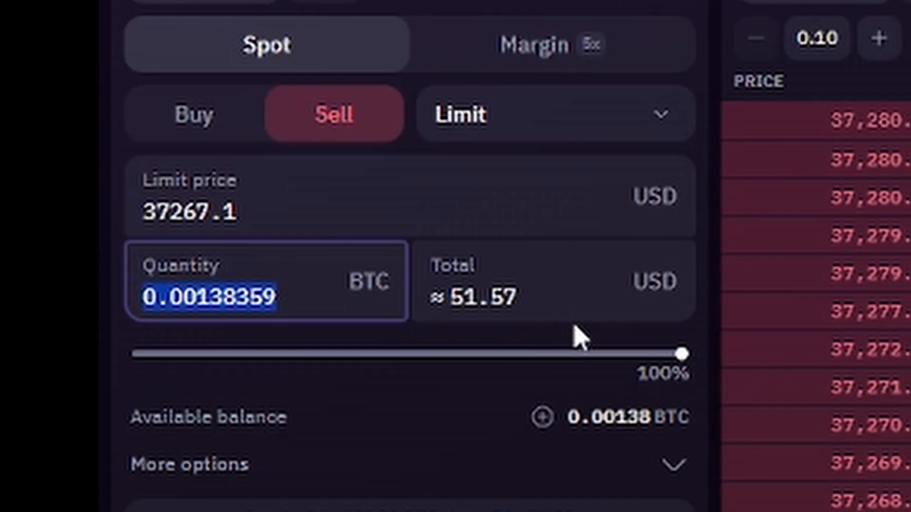